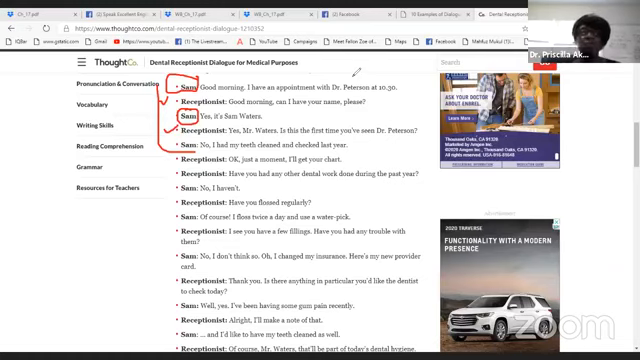
pyautogui.moveTo(357, 73)
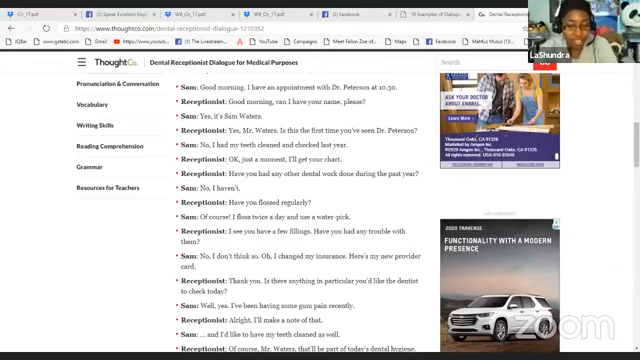
pyautogui.scroll(-3)
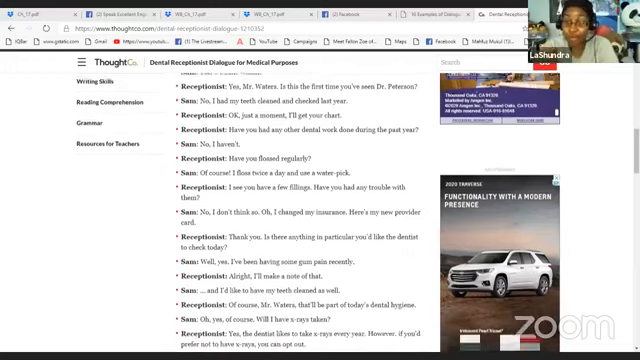
pyautogui.scroll(-3)
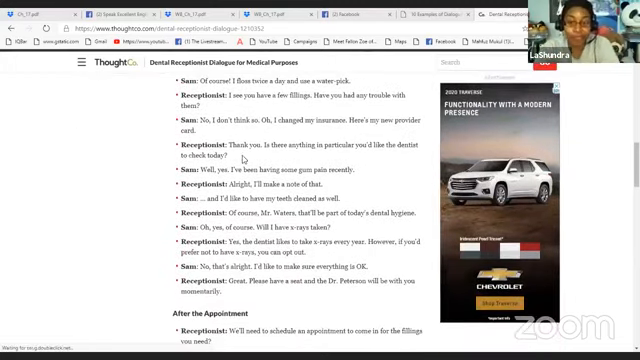